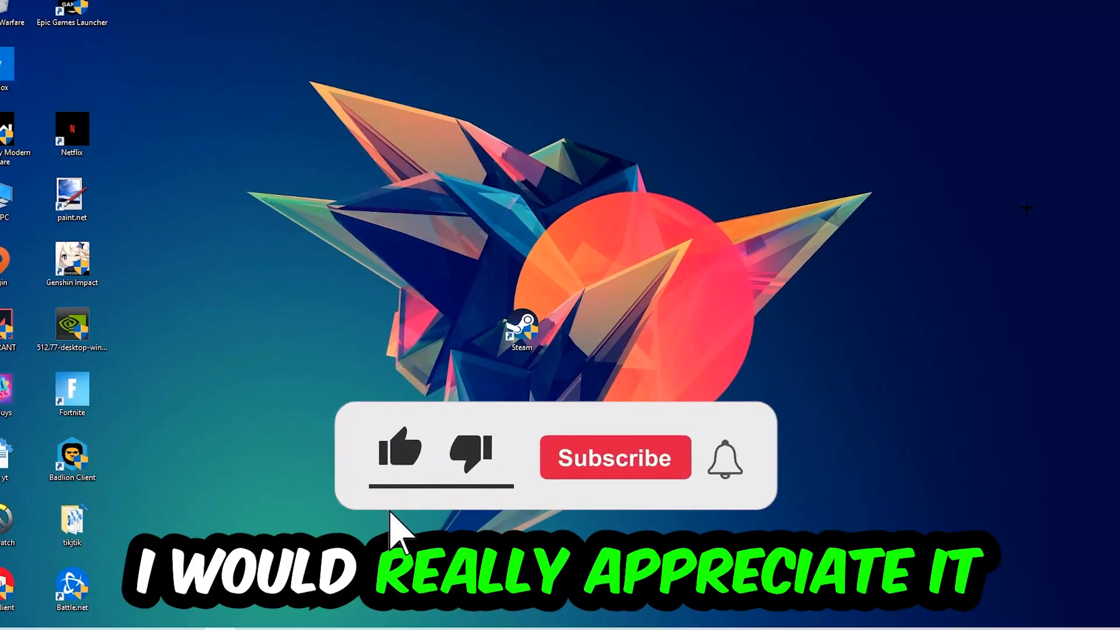
- Launch Task Manager from the taskbar's right-click menu
{"action": "left_click", "coordinate": [399, 457]}
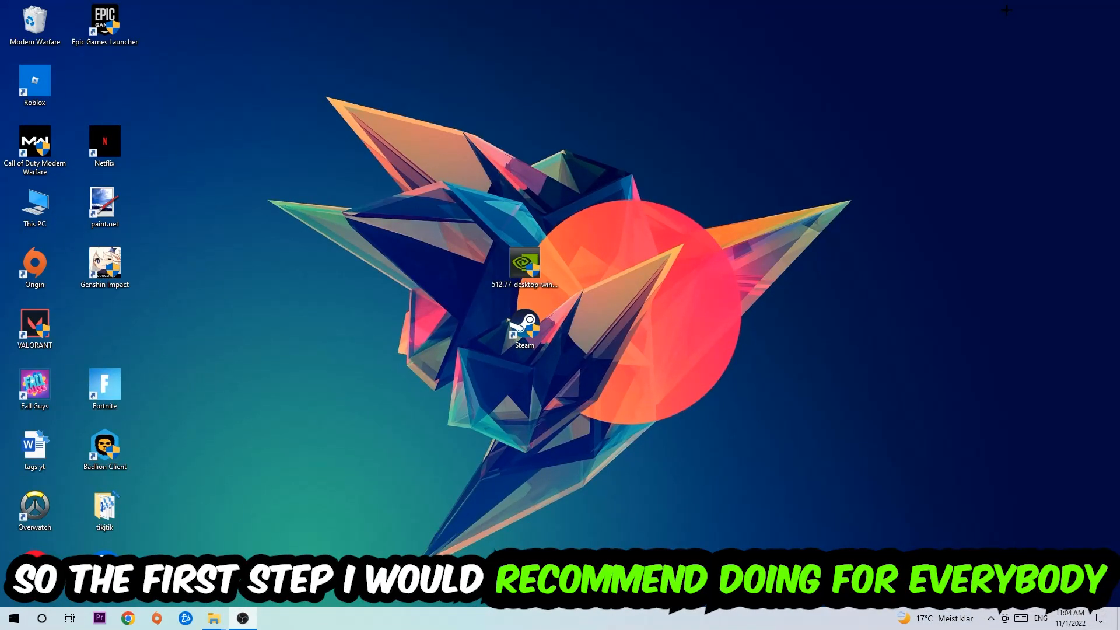
{"action": "mouse_move", "coordinate": [590, 122]}
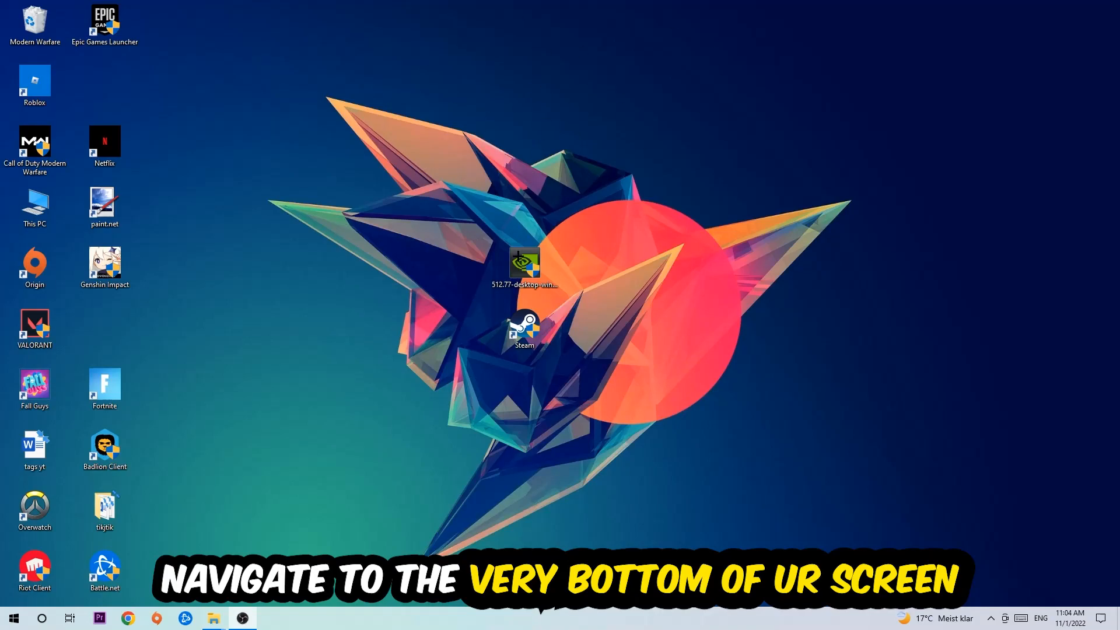
{"action": "right_click", "coordinate": [500, 618]}
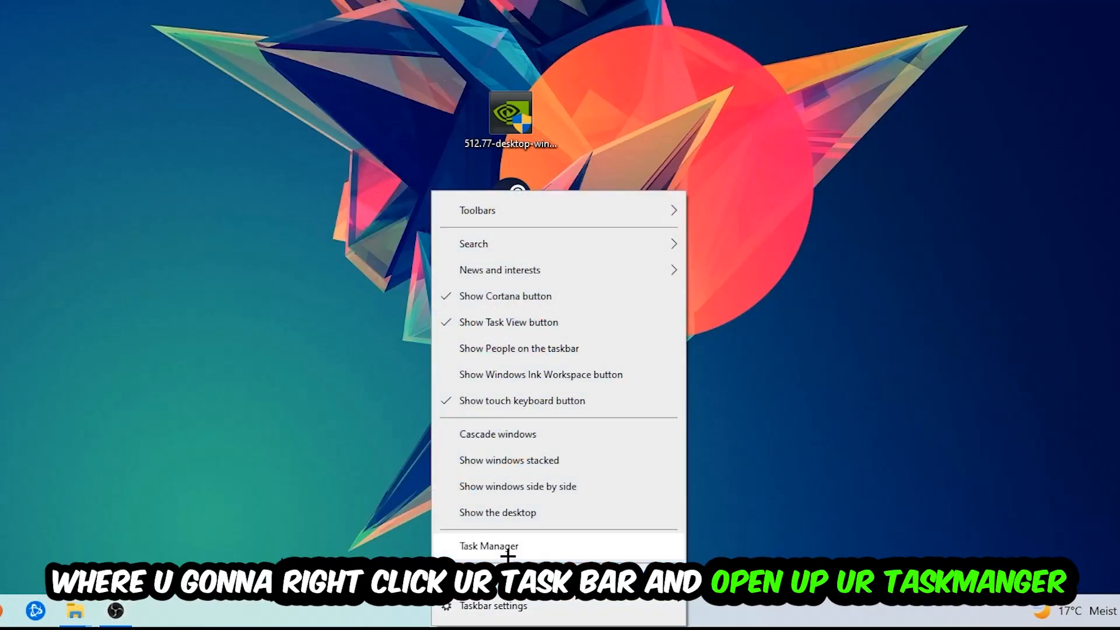
{"action": "left_click", "coordinate": [489, 546]}
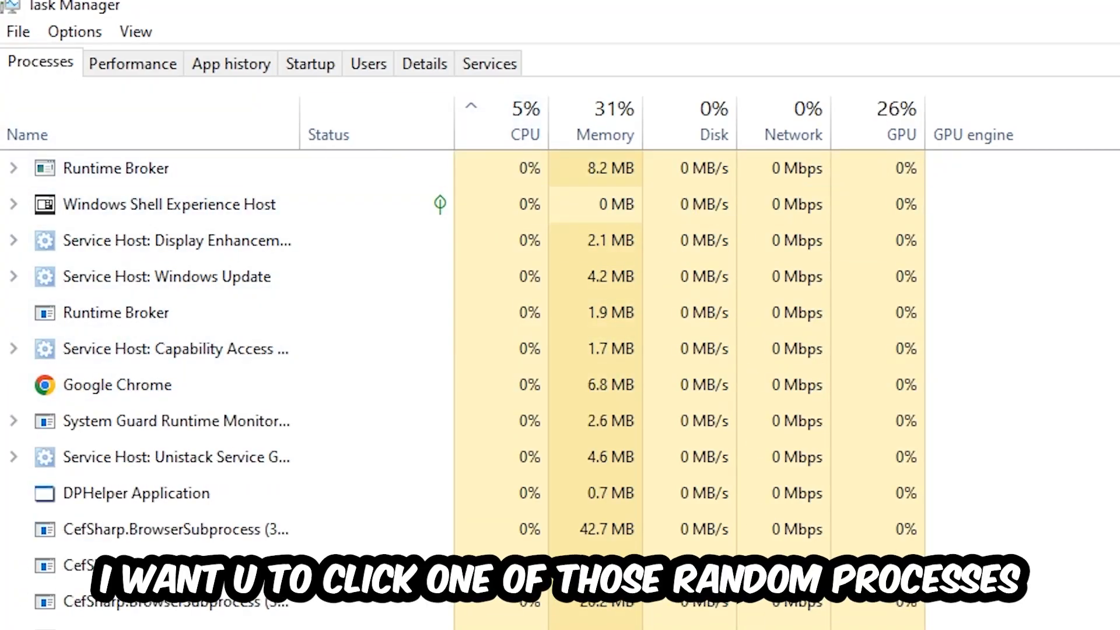
- Select DPHelper Application and review background processes to end game-related tasks
{"action": "left_click", "coordinate": [135, 492]}
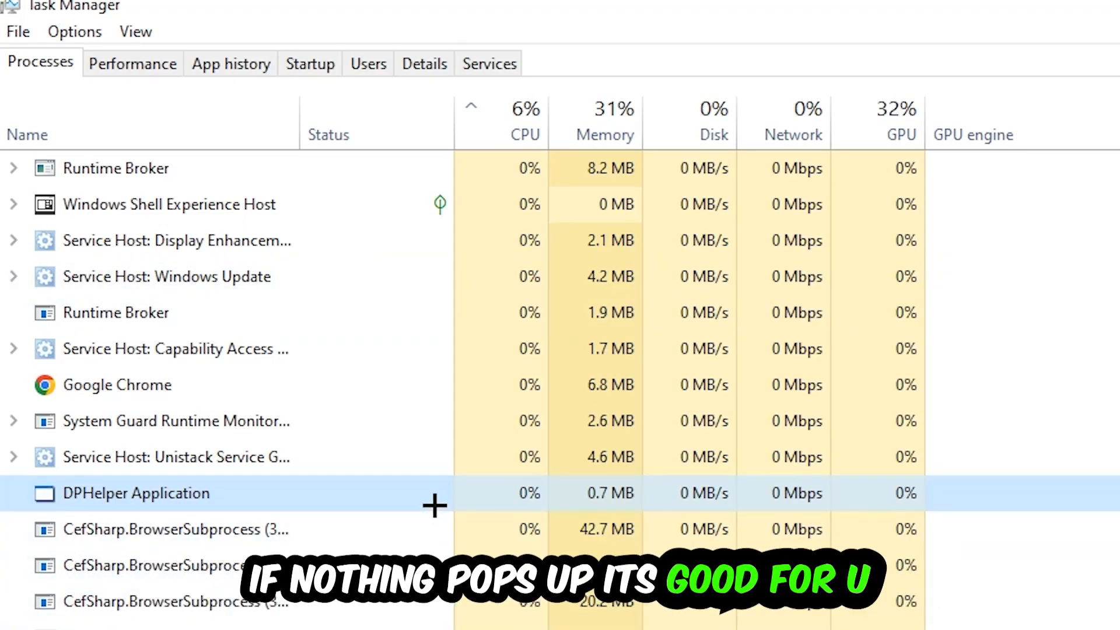
{"action": "scroll", "scroll_direction": "down", "scroll_amount": 3}
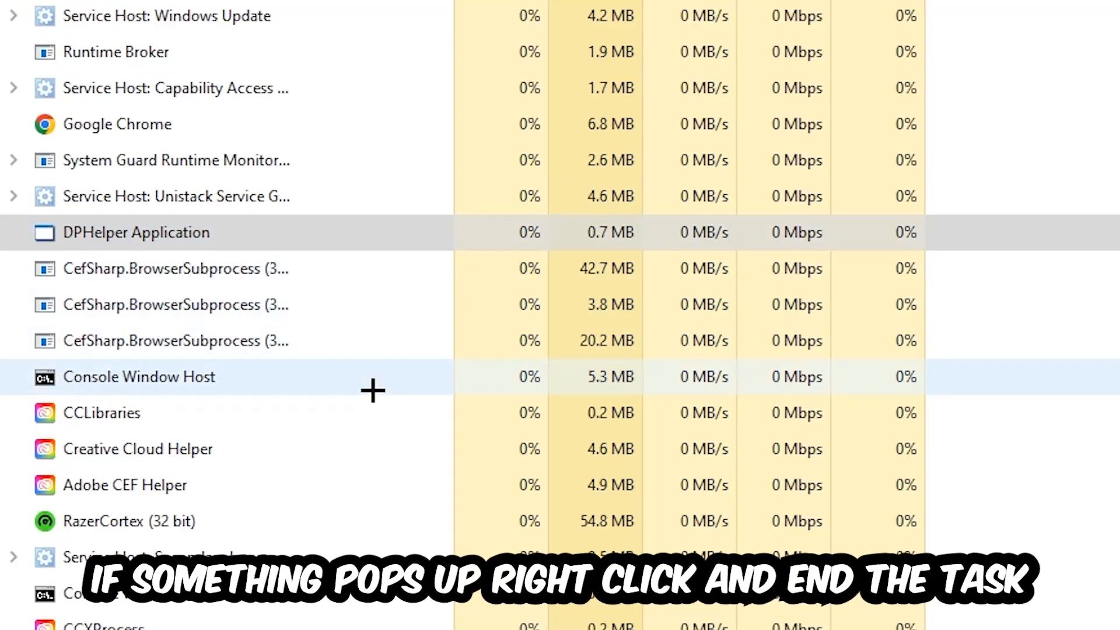
{"action": "right_click", "coordinate": [138, 377]}
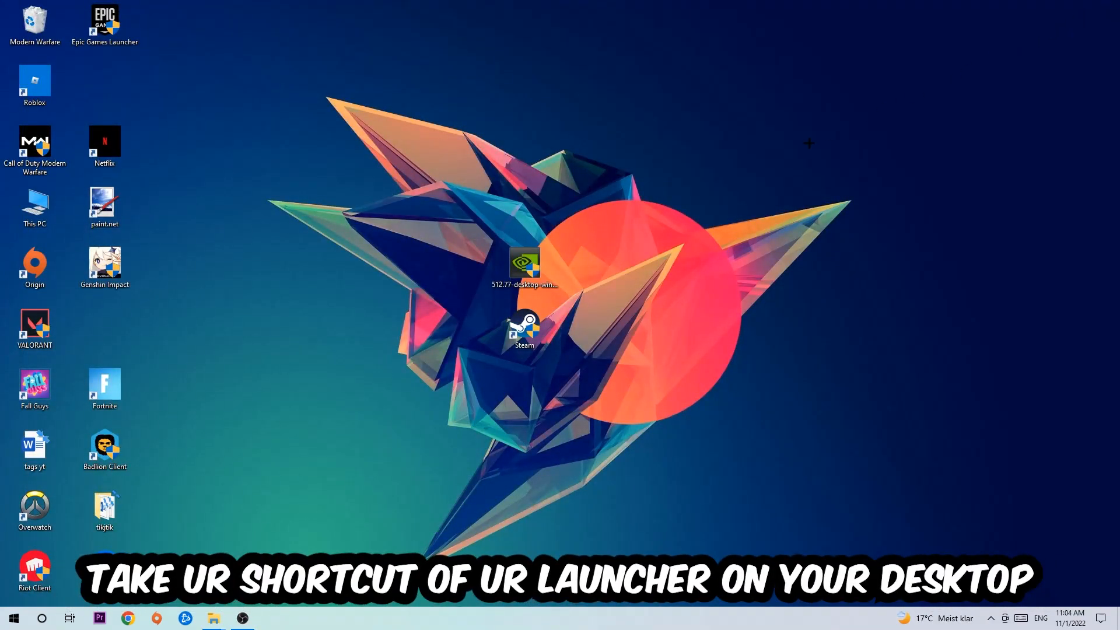
- Show the Properties window for the Steam desktop shortcut
{"action": "left_click", "coordinate": [524, 329]}
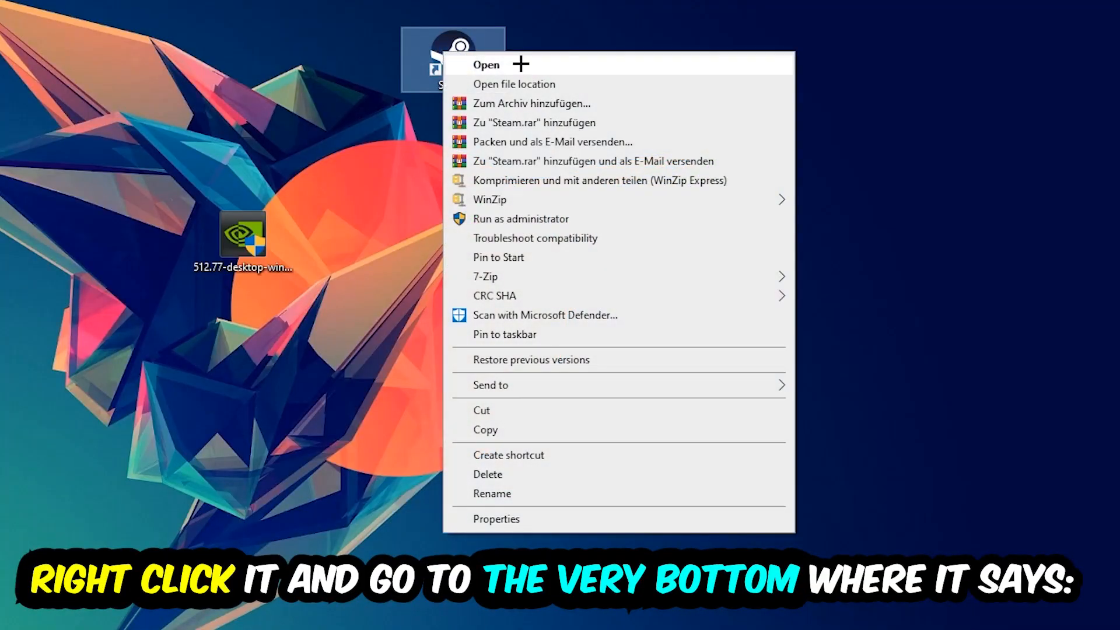
{"action": "mouse_move", "coordinate": [537, 528]}
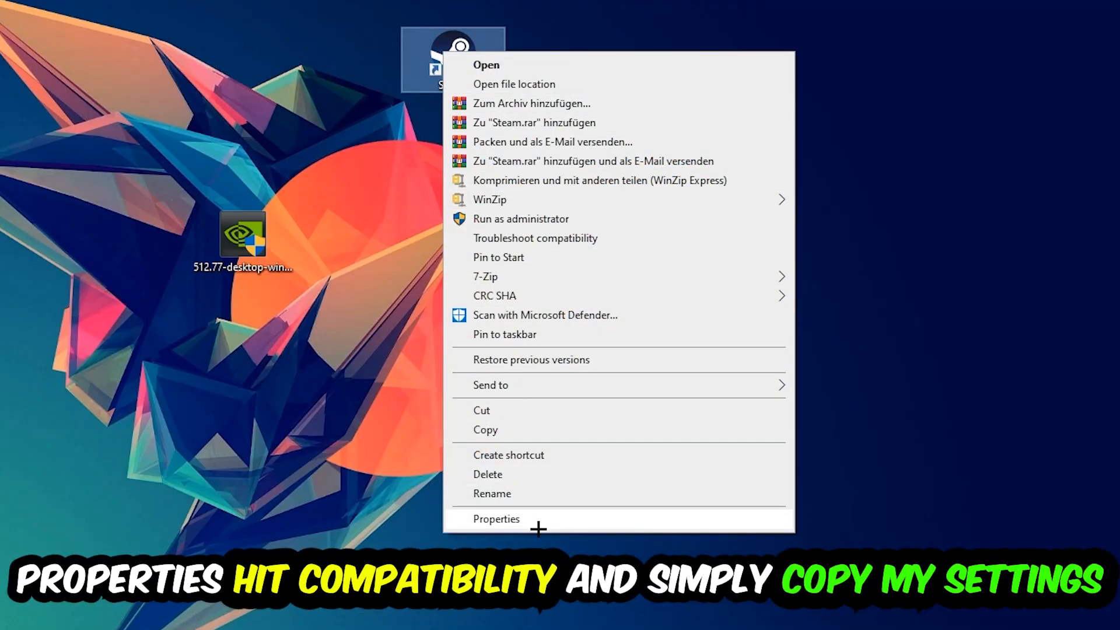
{"action": "left_click", "coordinate": [497, 518]}
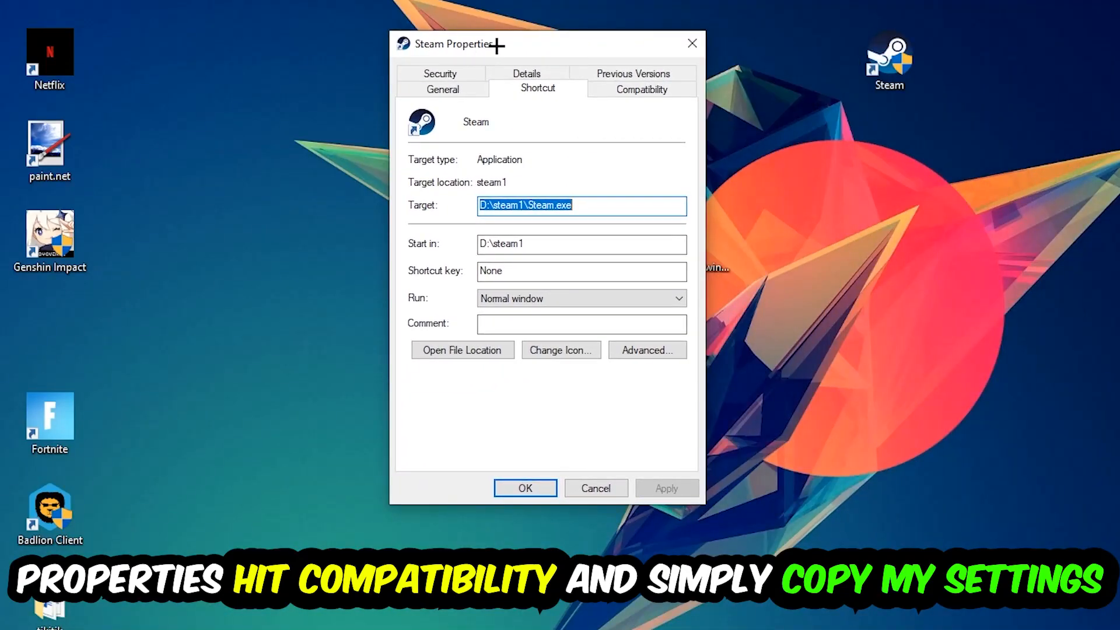
- Enable Windows 8 compatibility mode and Run as administrator for Steam, then confirm with OK
{"action": "left_click", "coordinate": [641, 88]}
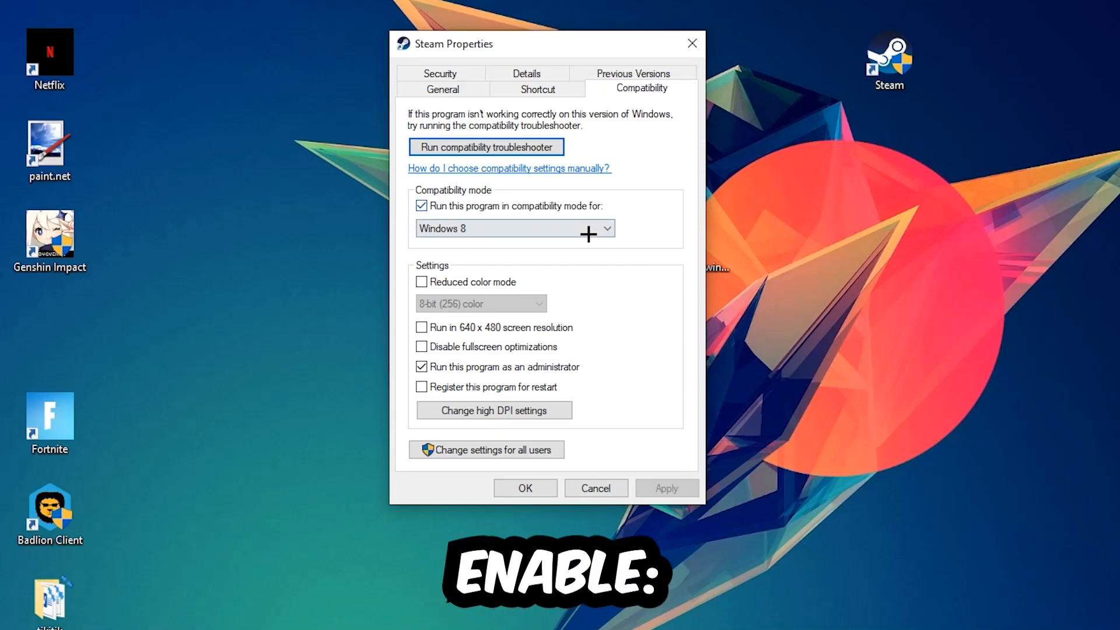
{"action": "mouse_move", "coordinate": [552, 345]}
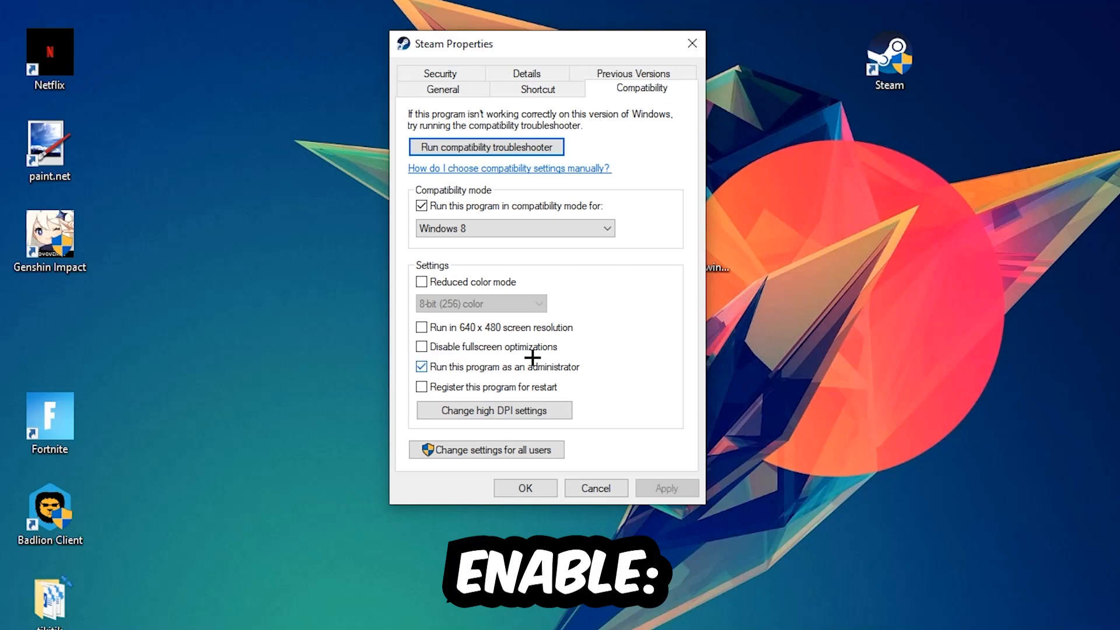
{"action": "mouse_move", "coordinate": [524, 488]}
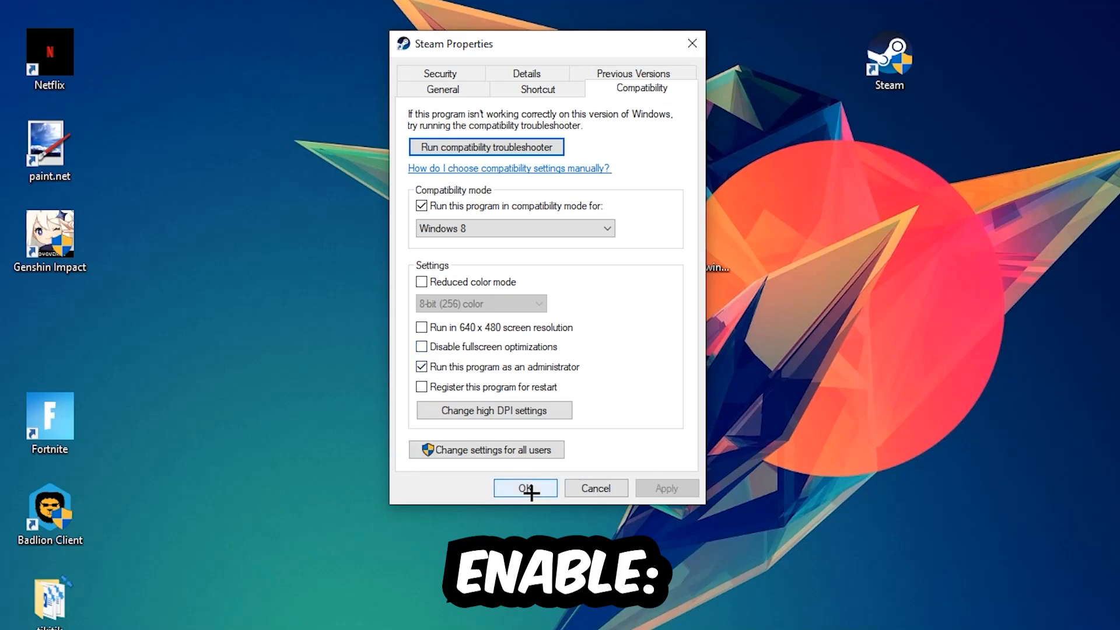
{"action": "left_click", "coordinate": [525, 488]}
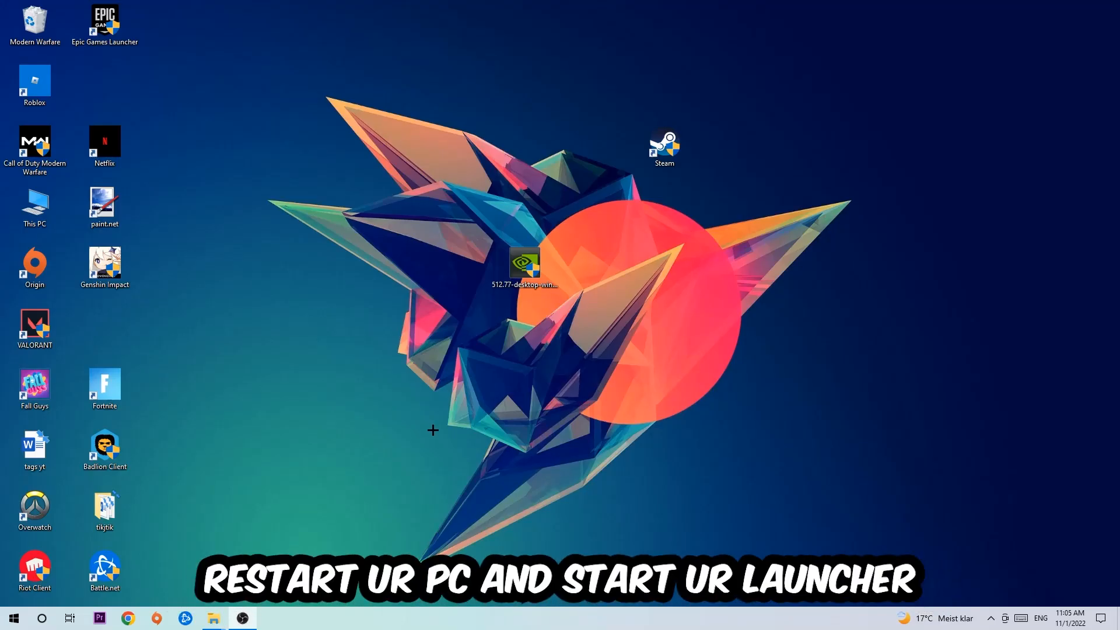